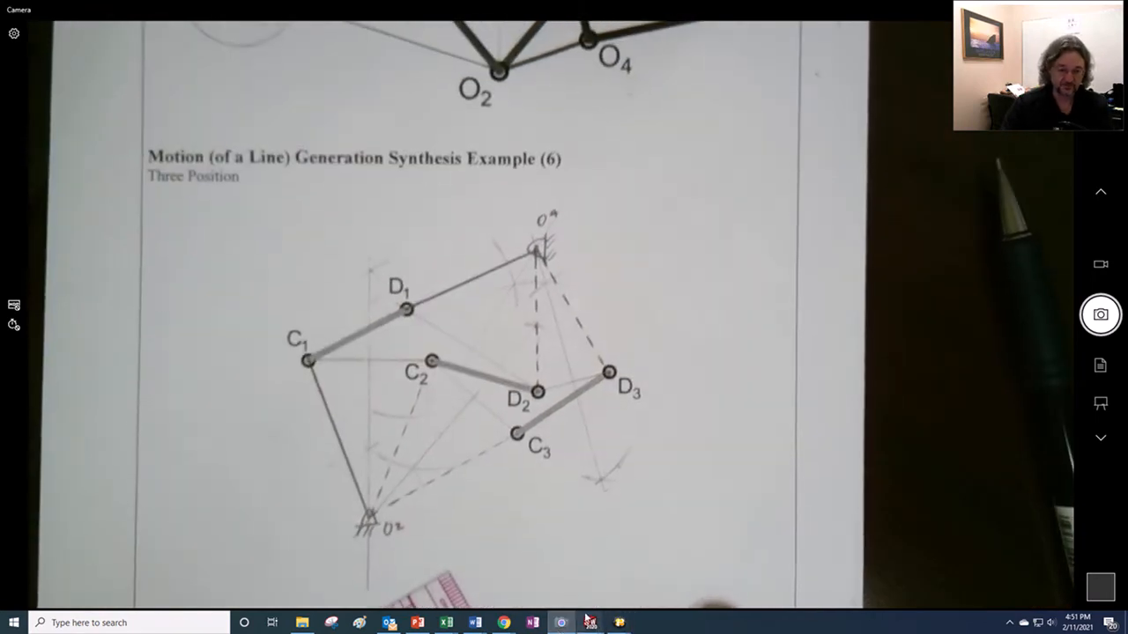
{"action": "mouse_move", "coordinate": [589, 623]}
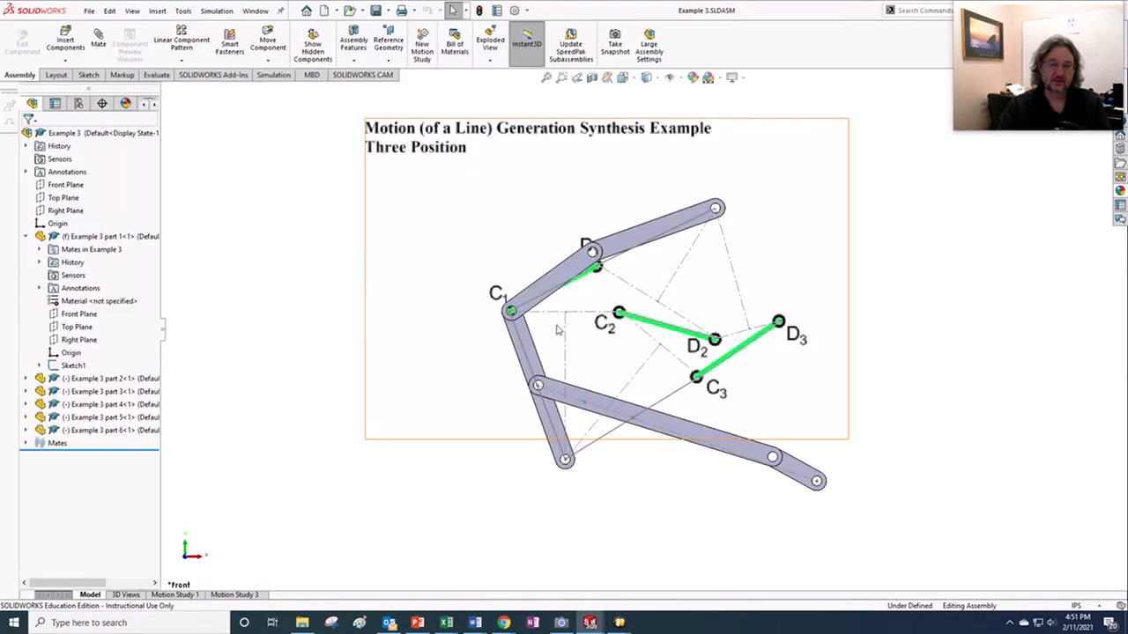
{"action": "mouse_move", "coordinate": [542, 256]}
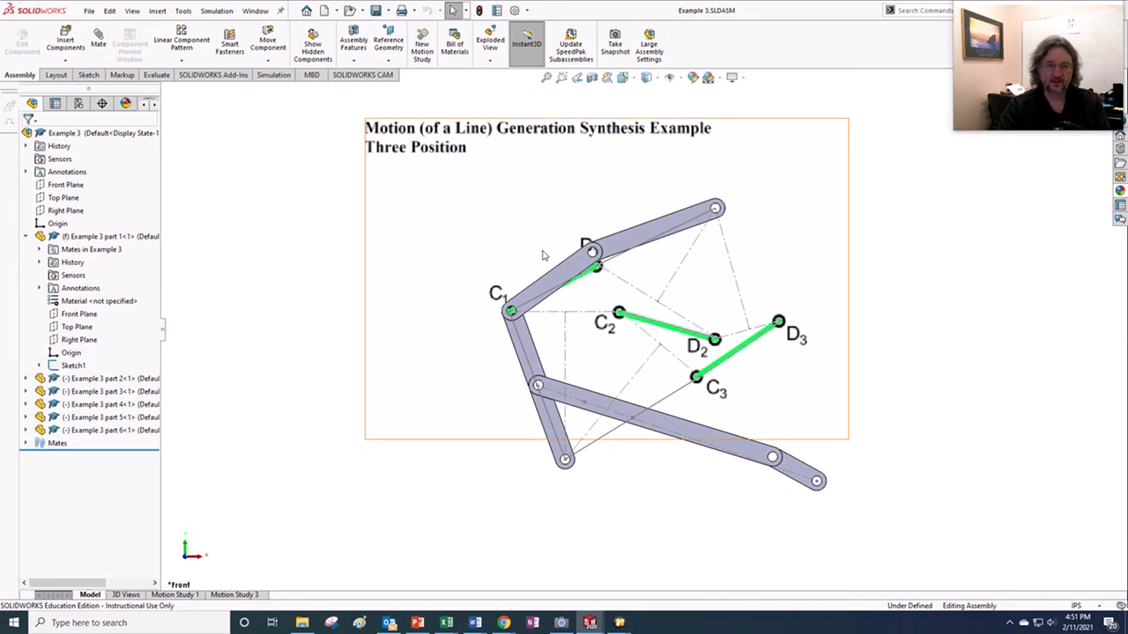
- Open Motion Study 1 for the four-bar linkage assembly
{"action": "left_click", "coordinate": [313, 478]}
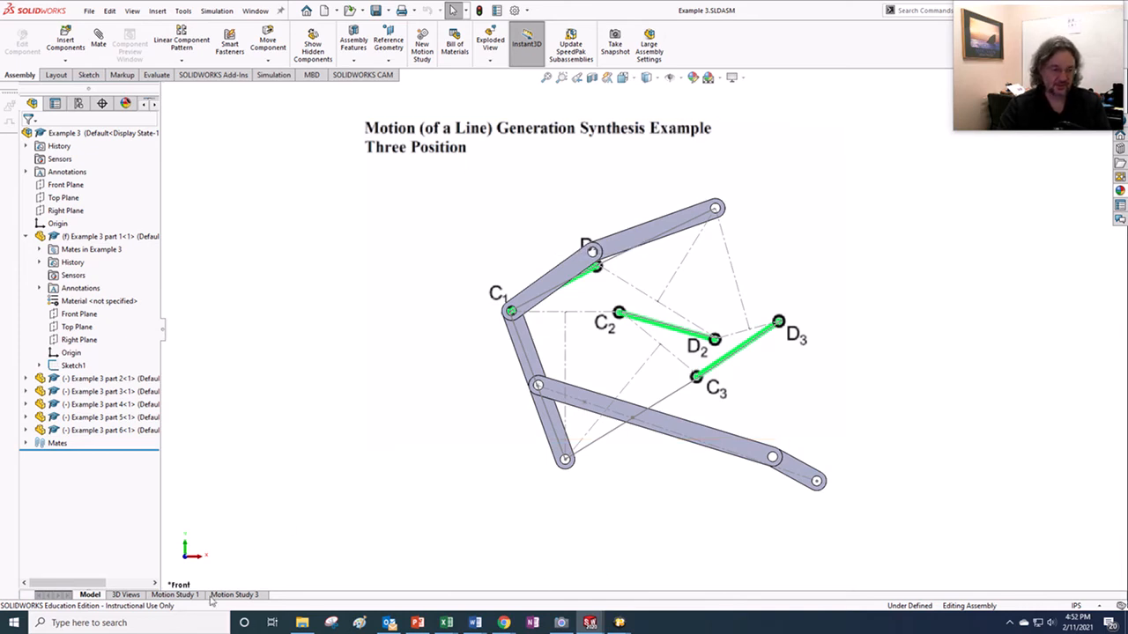
{"action": "left_click", "coordinate": [175, 595]}
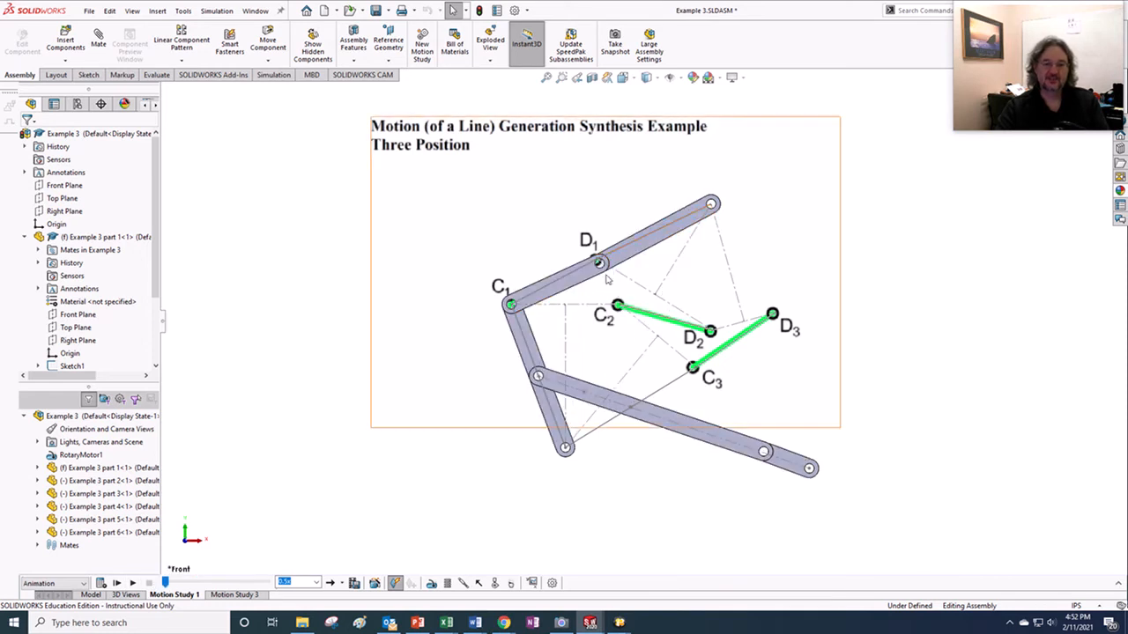
{"action": "mouse_move", "coordinate": [601, 265]}
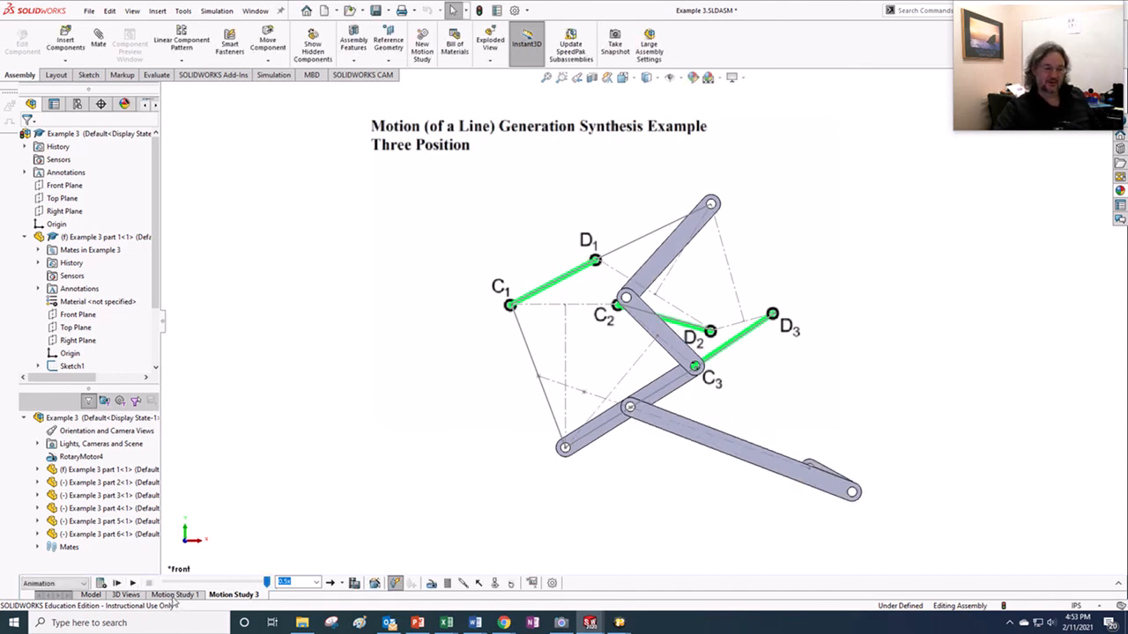
{"action": "left_click", "coordinate": [117, 583]}
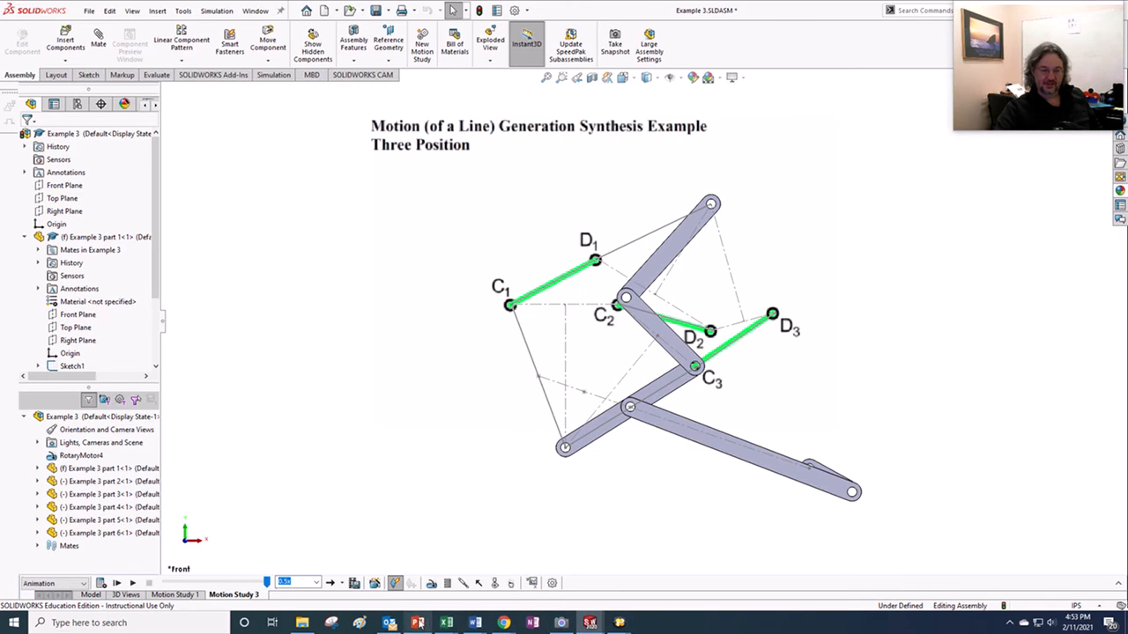
- Start the PowerPoint slide show from the Desired Three Positions slide
{"action": "left_click", "coordinate": [419, 623]}
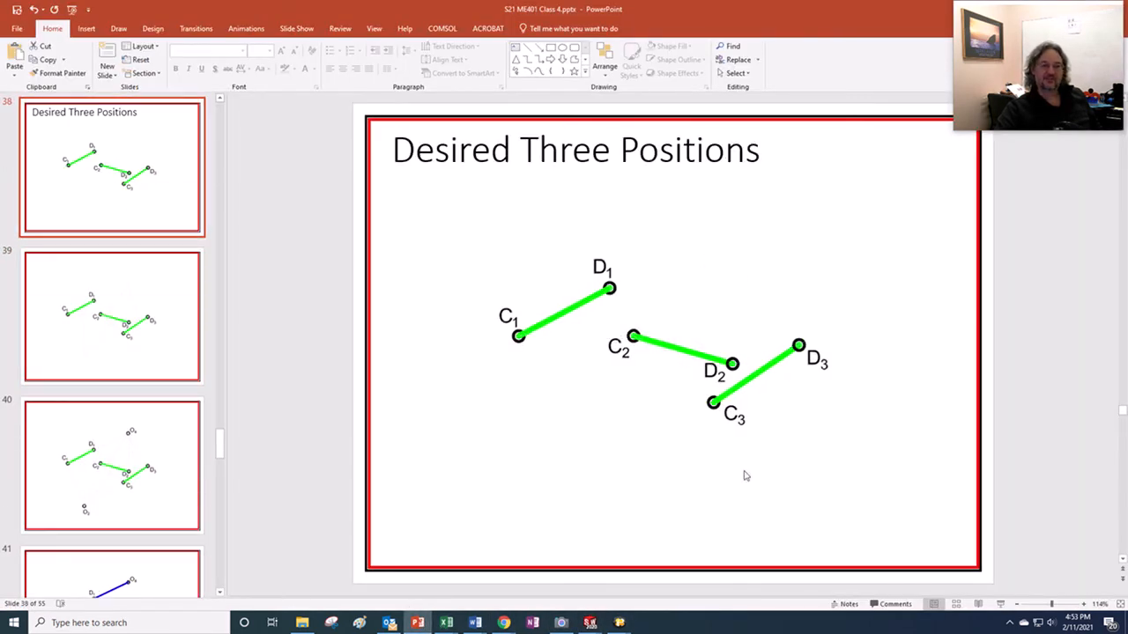
{"action": "key", "text": "F5"}
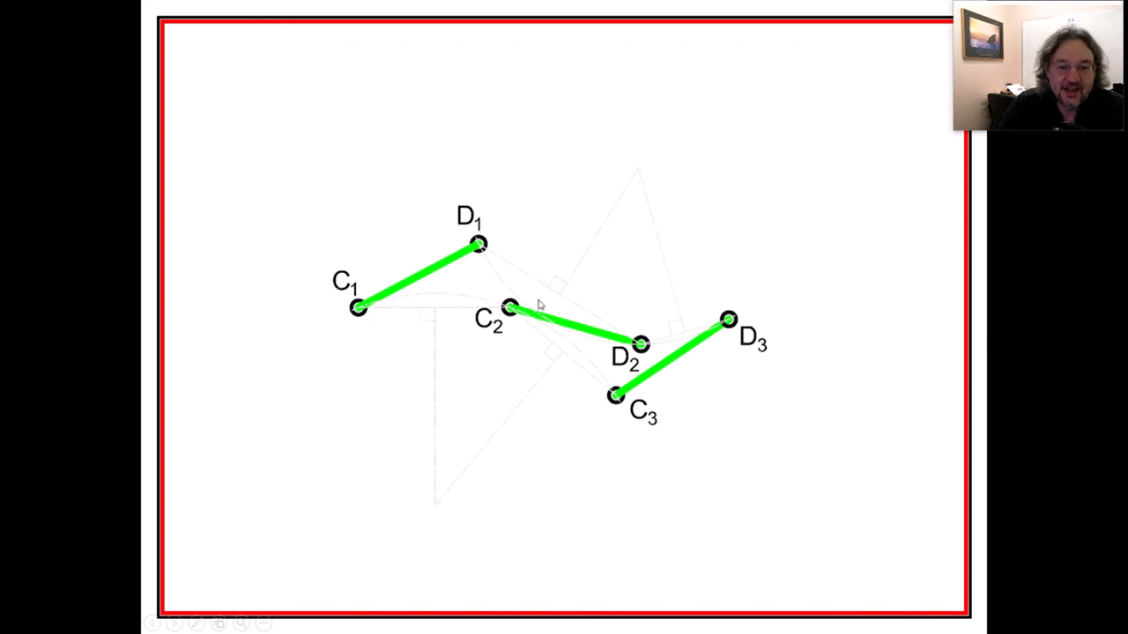
{"action": "mouse_move", "coordinate": [578, 219]}
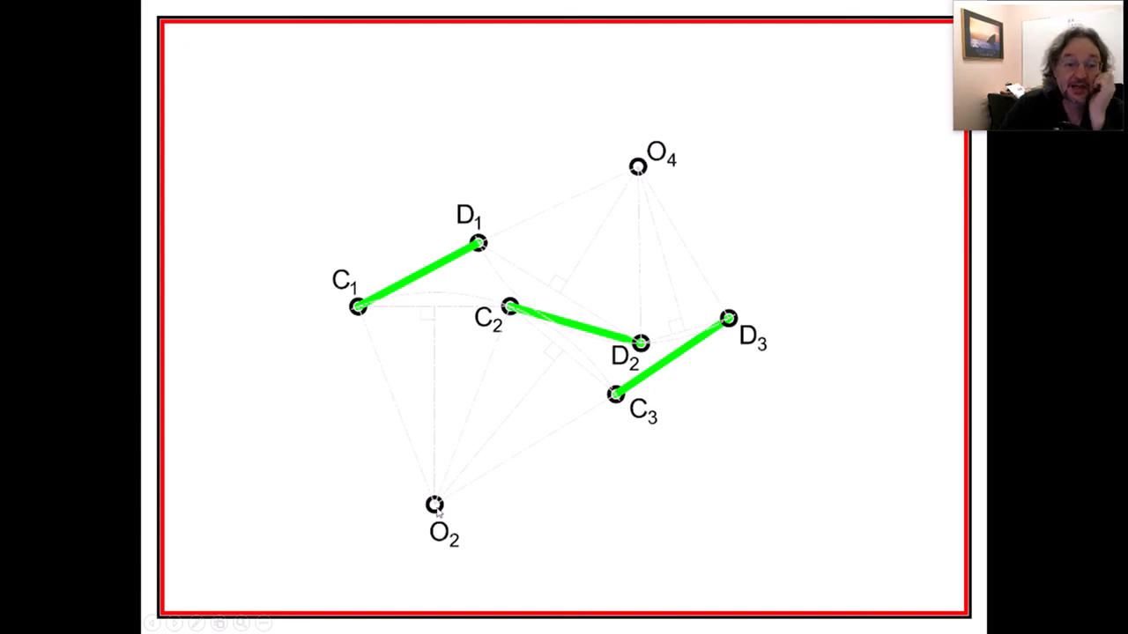
{"action": "mouse_move", "coordinate": [418, 317]}
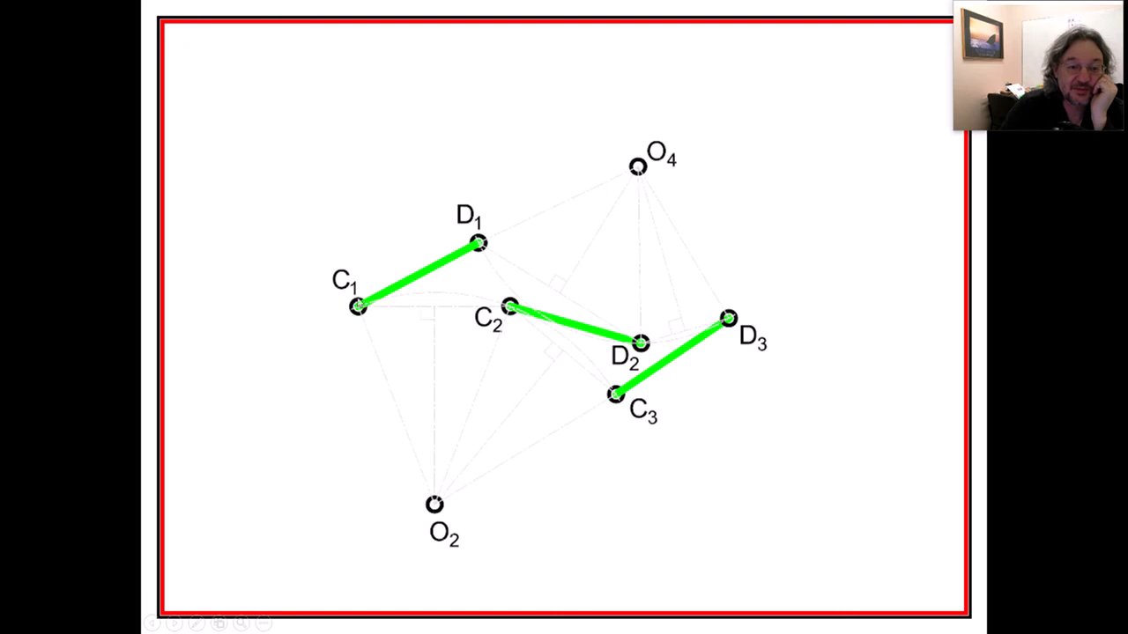
{"action": "mouse_move", "coordinate": [476, 304]}
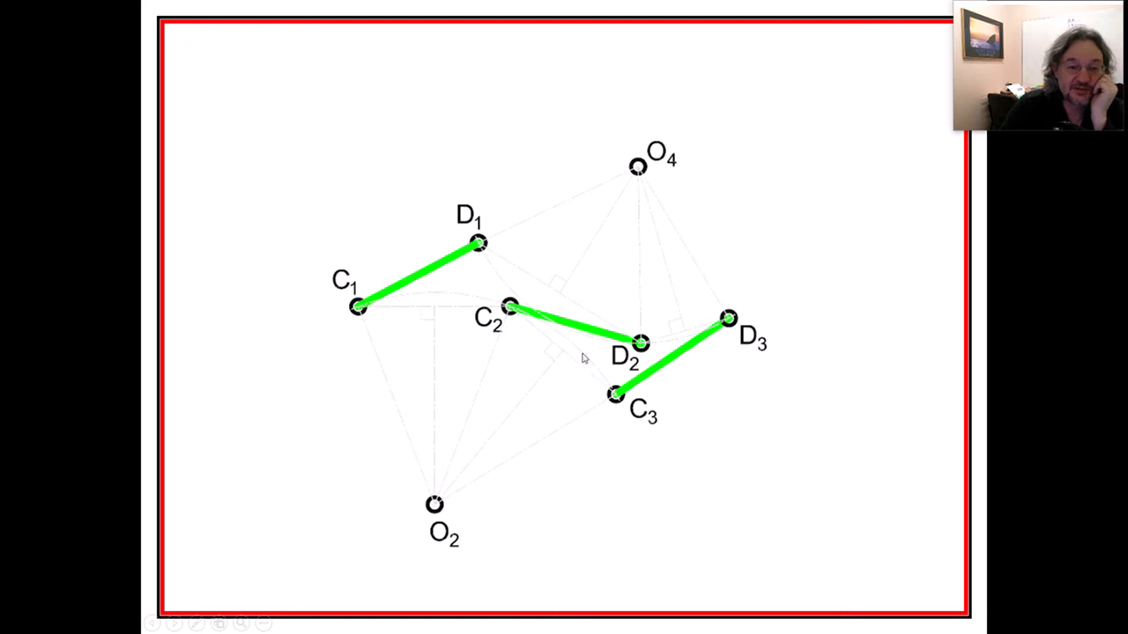
{"action": "mouse_move", "coordinate": [434, 505]}
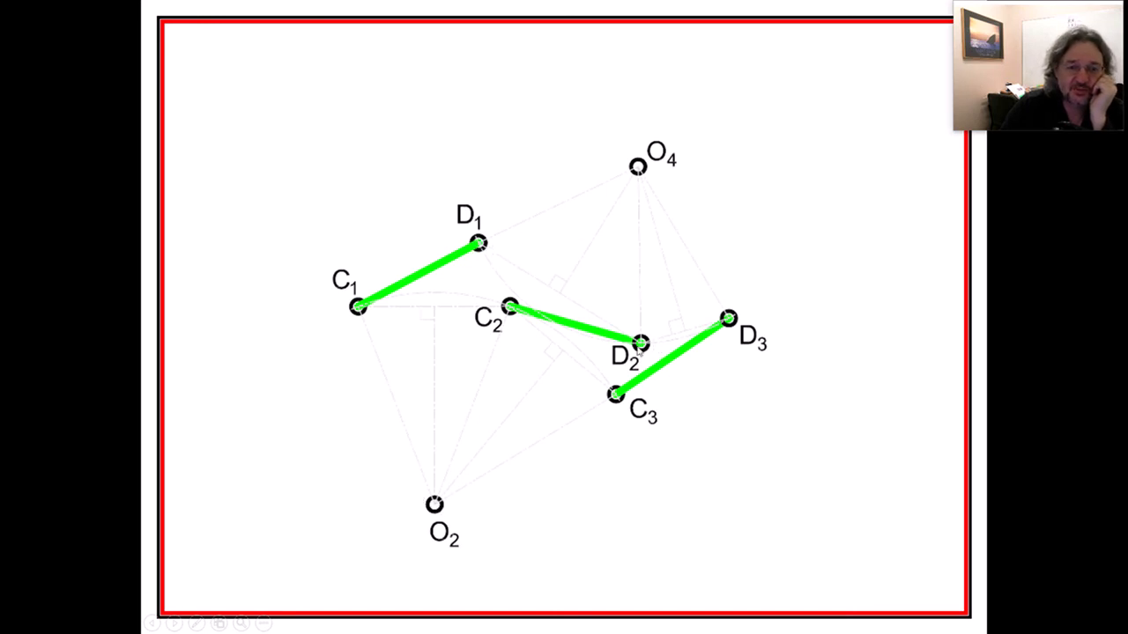
{"action": "mouse_move", "coordinate": [657, 346]}
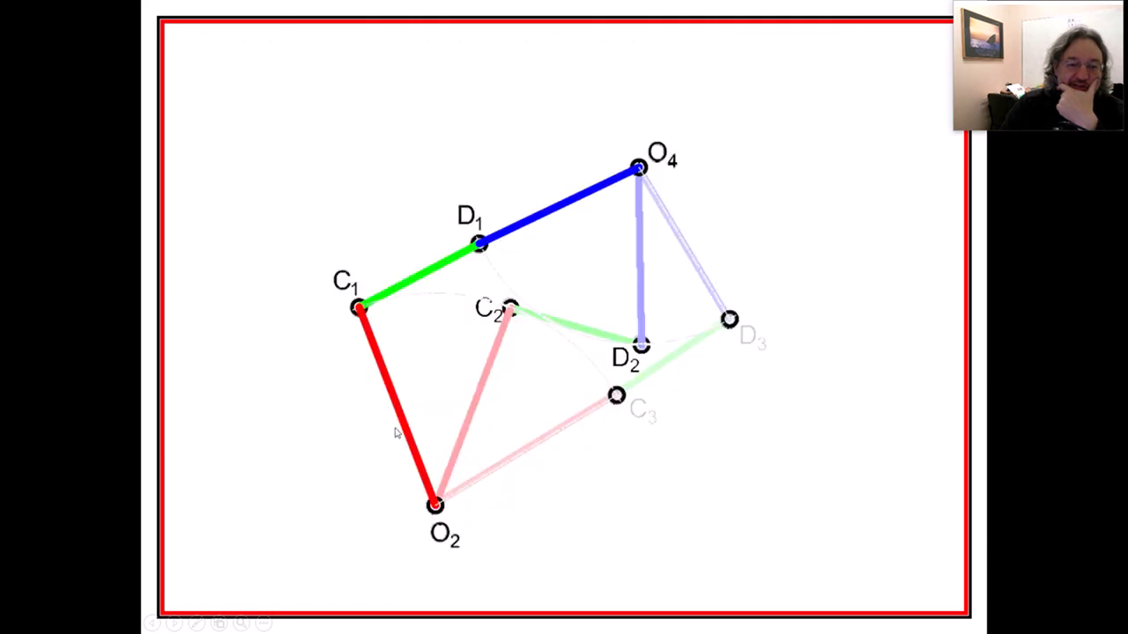
{"action": "mouse_move", "coordinate": [405, 421]}
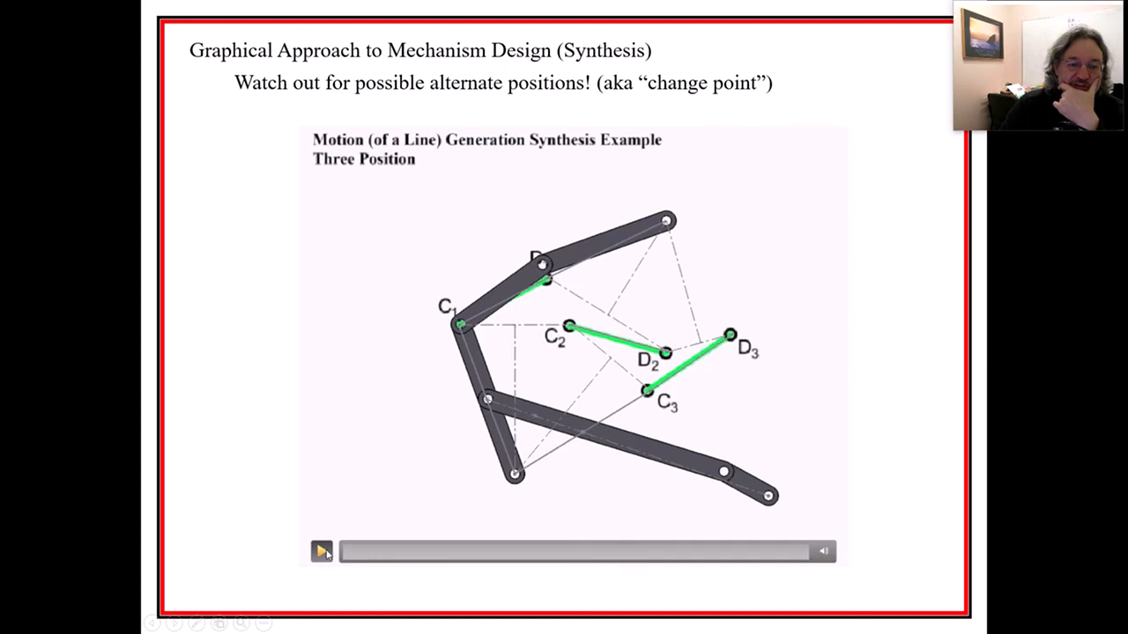
- Play the embedded change-point linkage video on the warning slide
{"action": "left_click", "coordinate": [321, 551]}
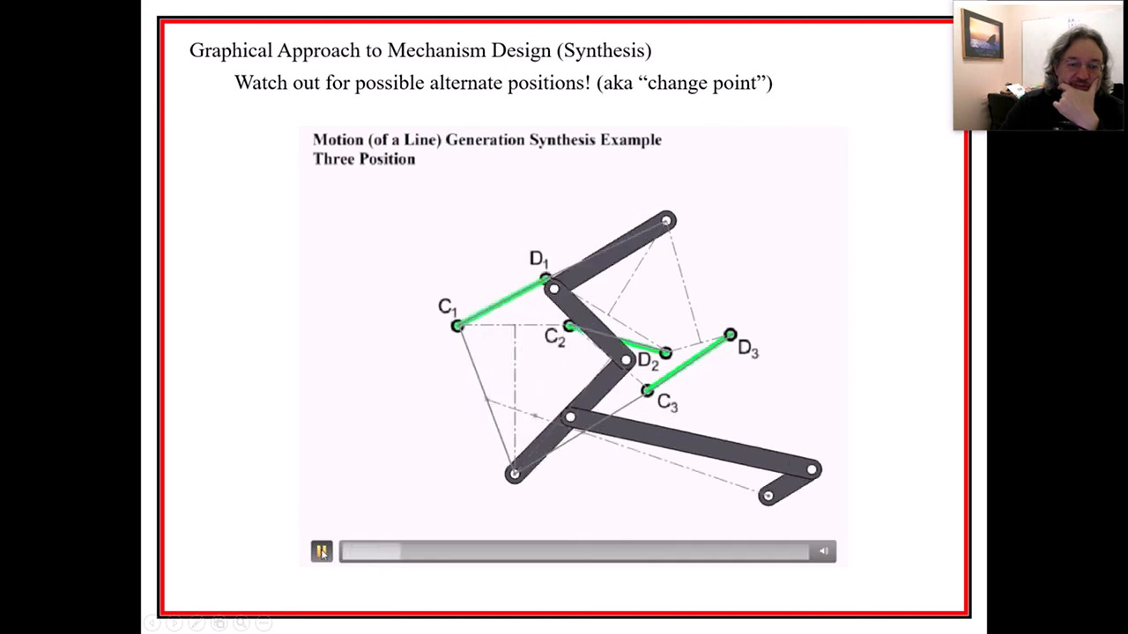